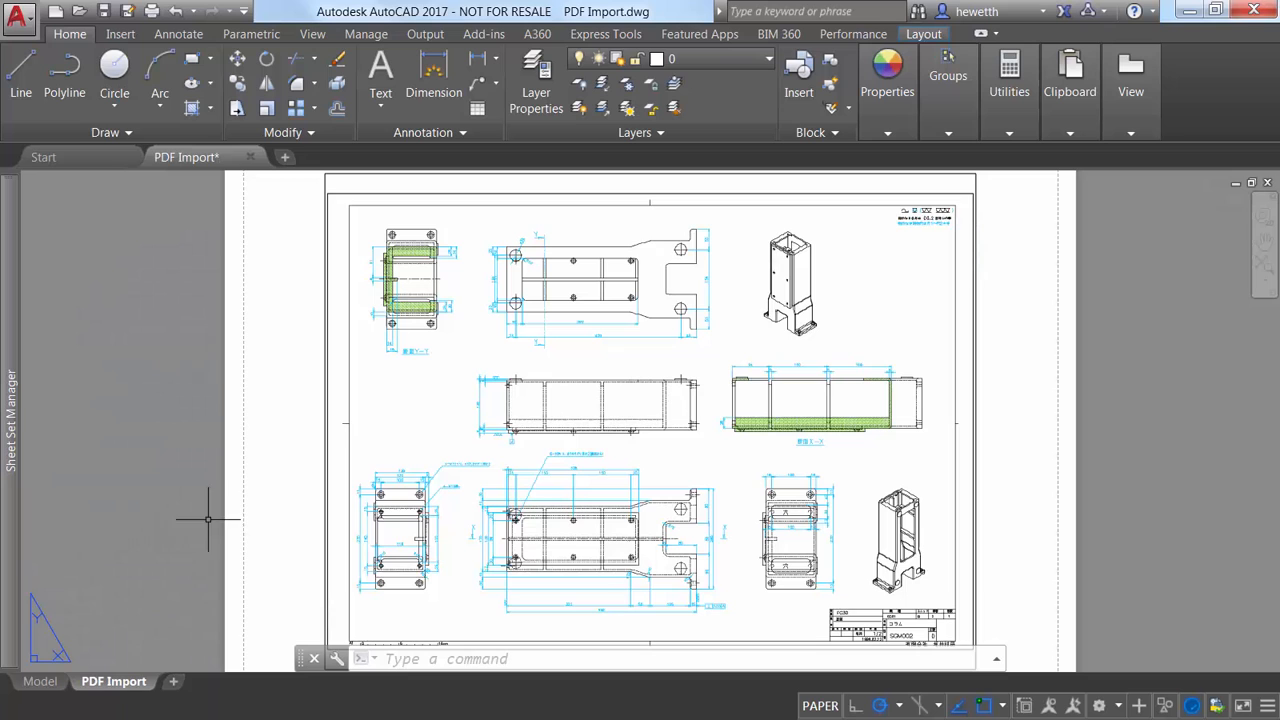
# Switch from the layout to model space to show the attached PDF underlay
pyautogui.click(39, 681)
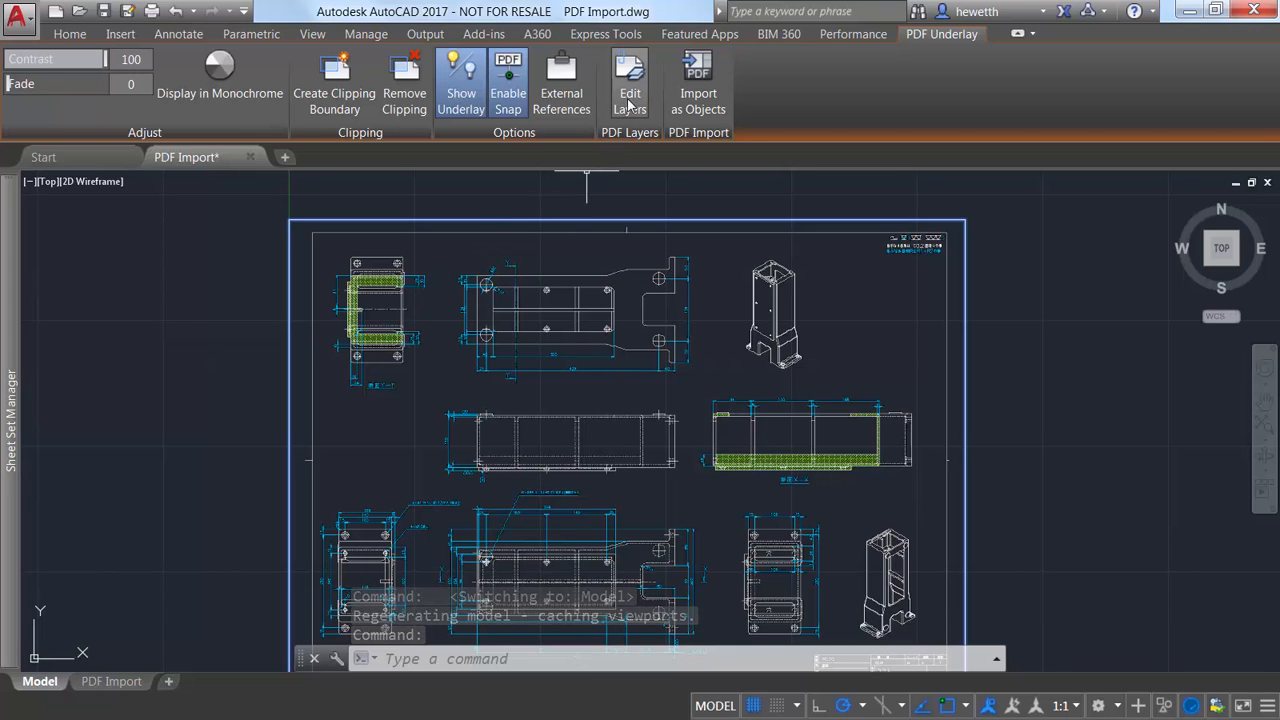
# Turn off every underlay layer except Culmun in the Underlay Layers dialog
pyautogui.click(629, 83)
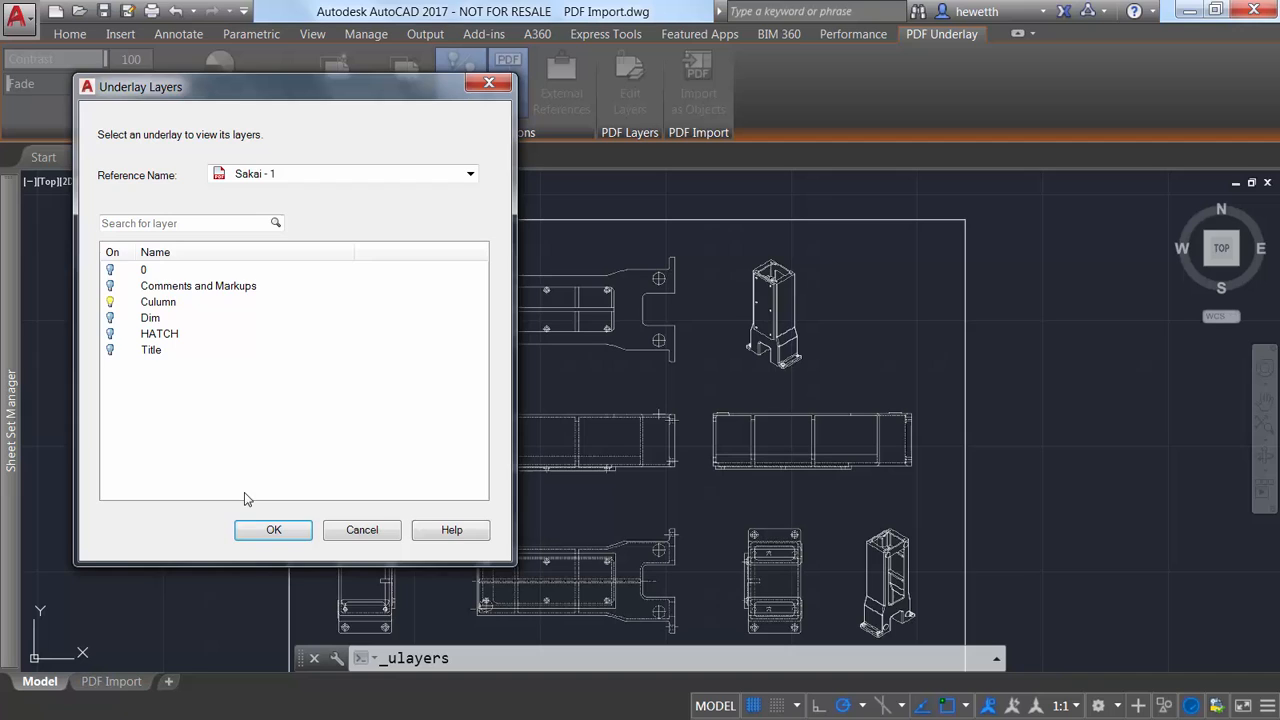
pyautogui.click(273, 530)
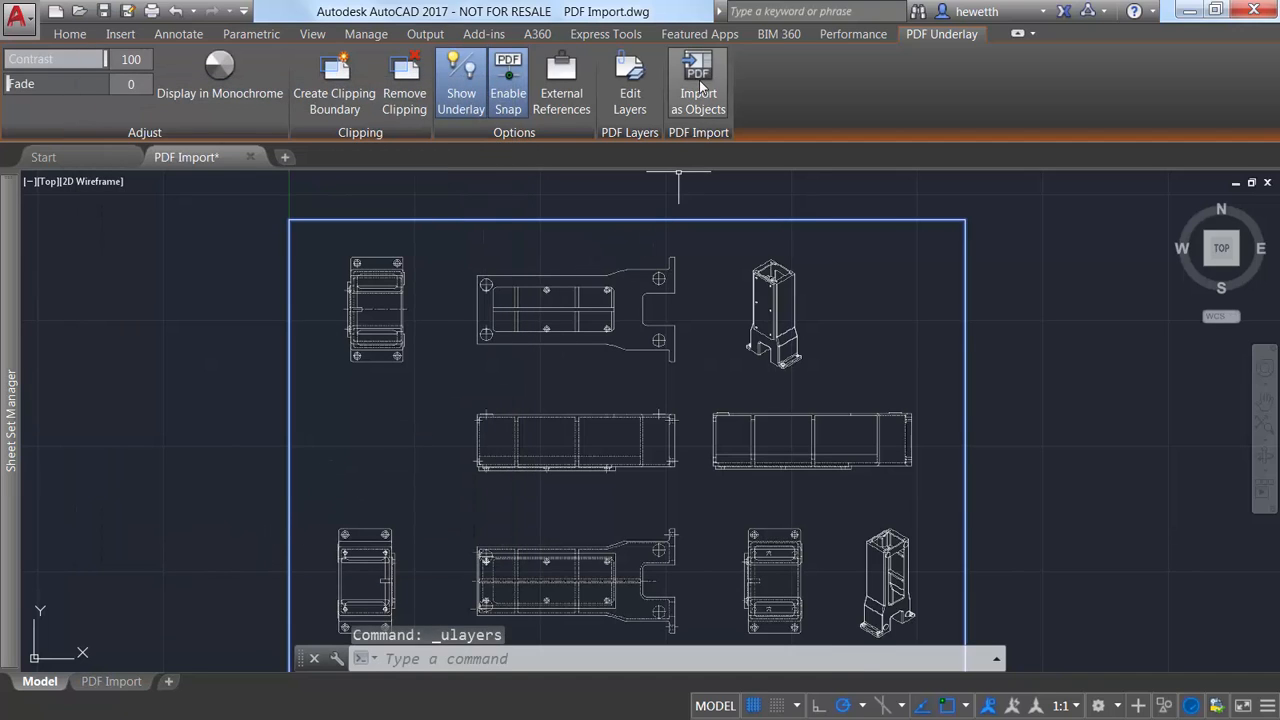
# Import the top-centre part view of the underlay as objects with PDFIMPORT
pyautogui.click(698, 80)
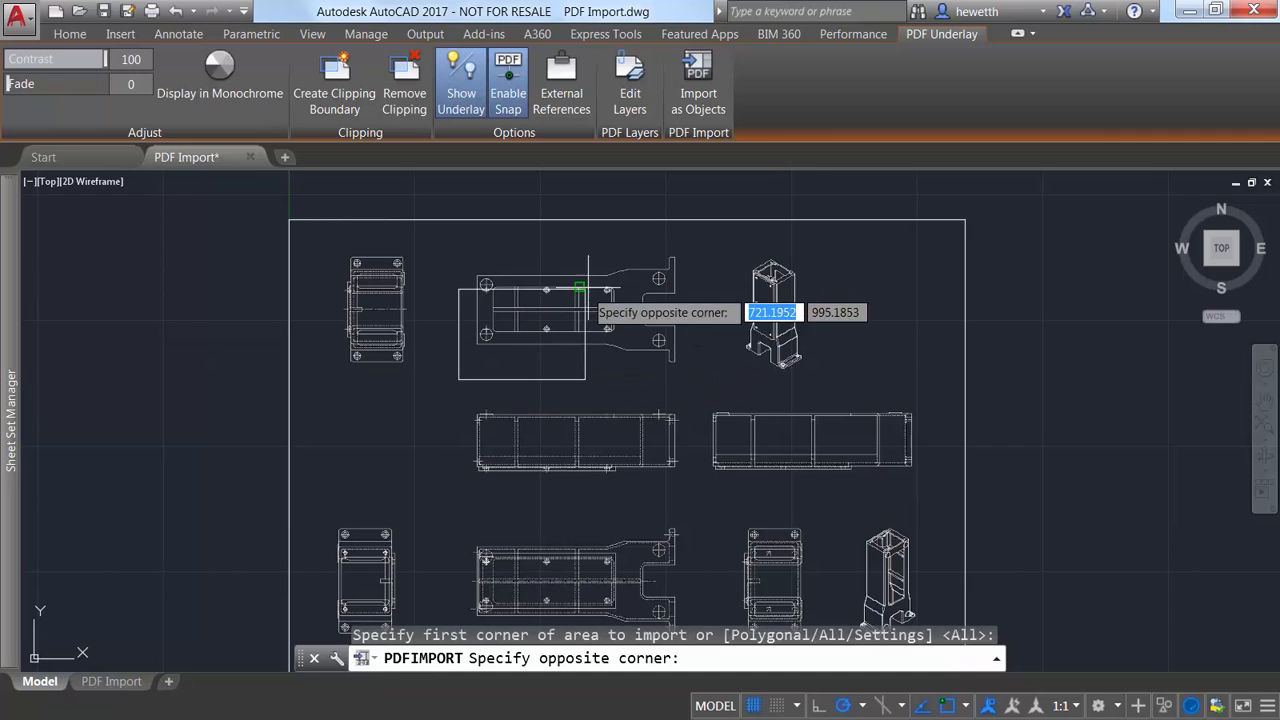
pyautogui.click(714, 222)
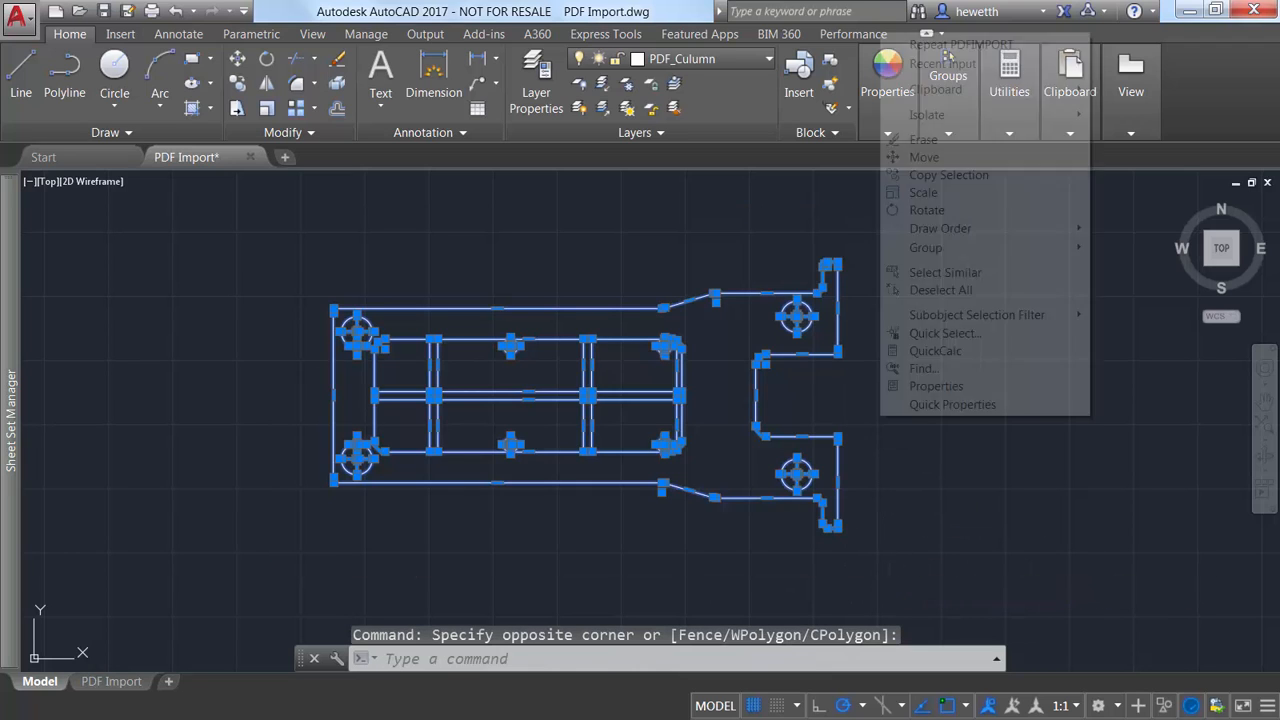
# Erase the imported geometry and start a PDF import of Mount View Cabin.pdf
pyautogui.click(923, 138)
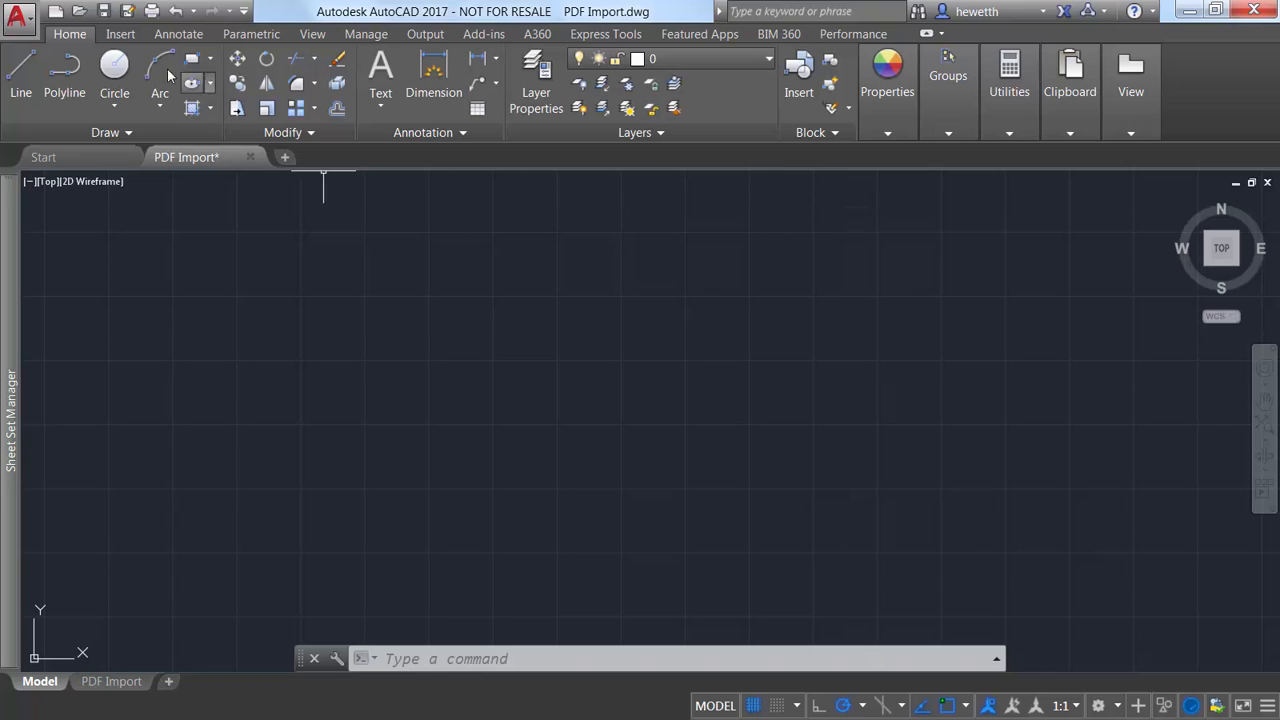
pyautogui.click(120, 33)
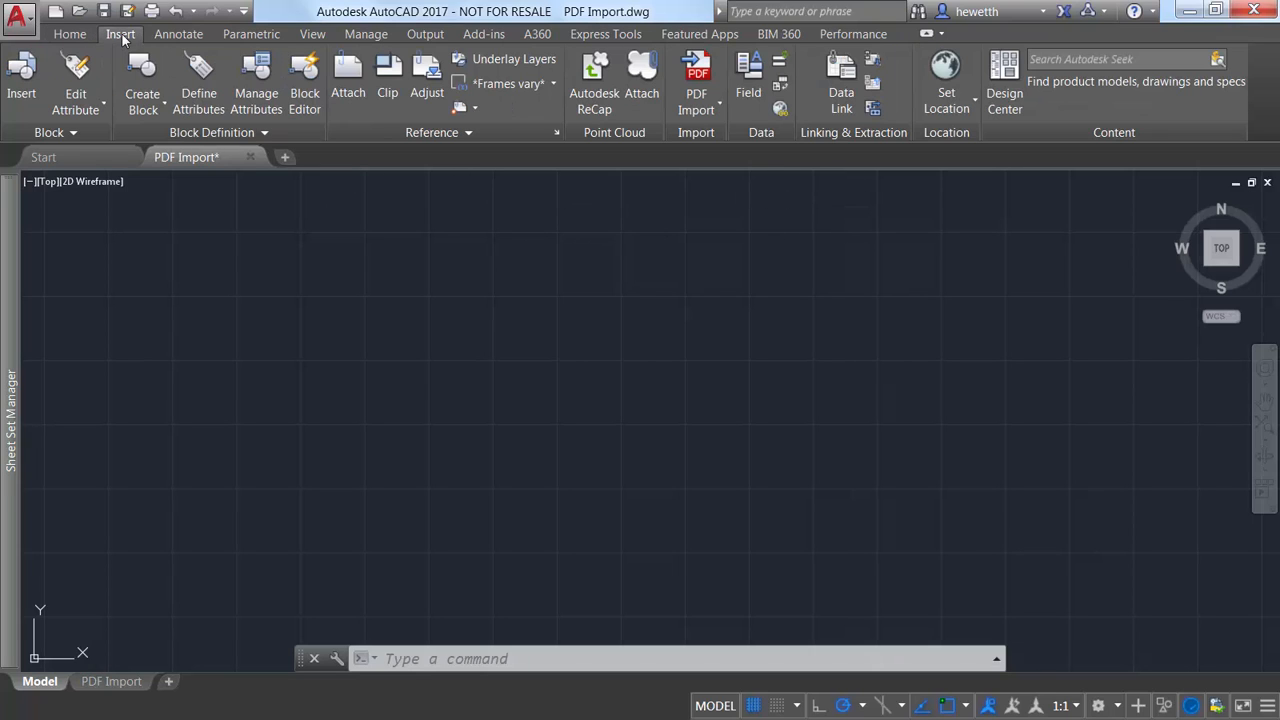
pyautogui.click(697, 80)
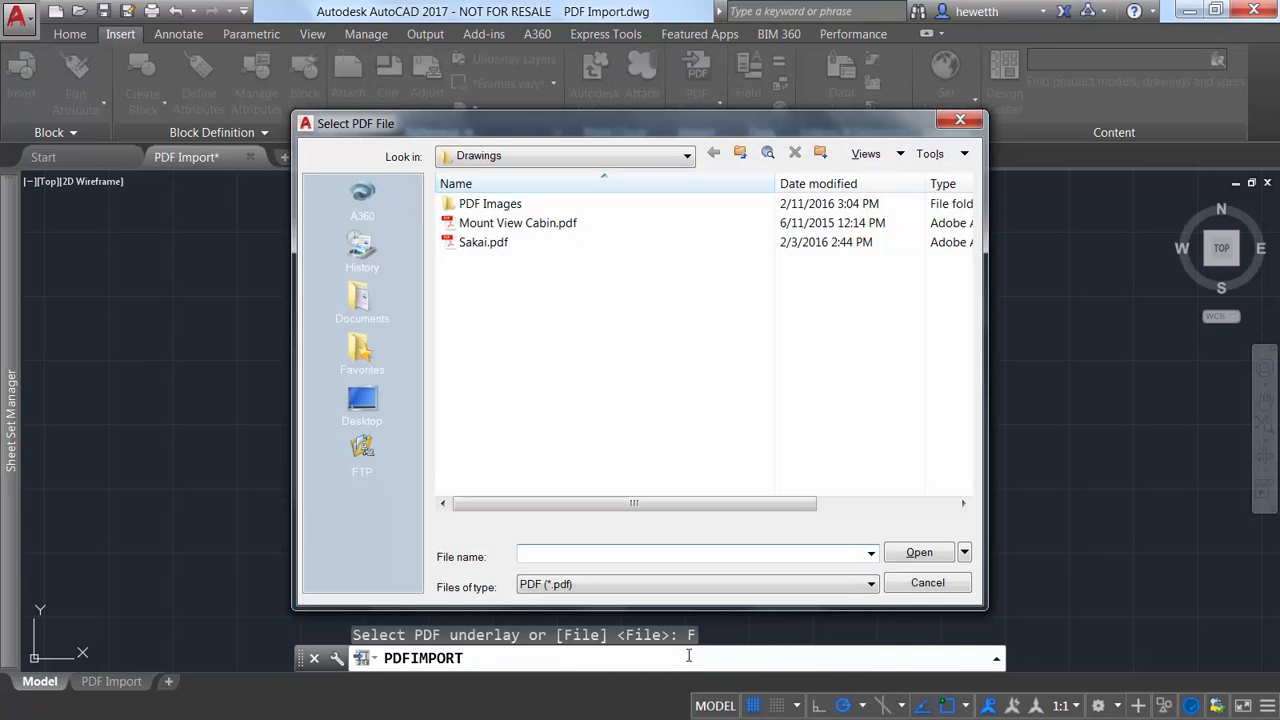
pyautogui.click(517, 223)
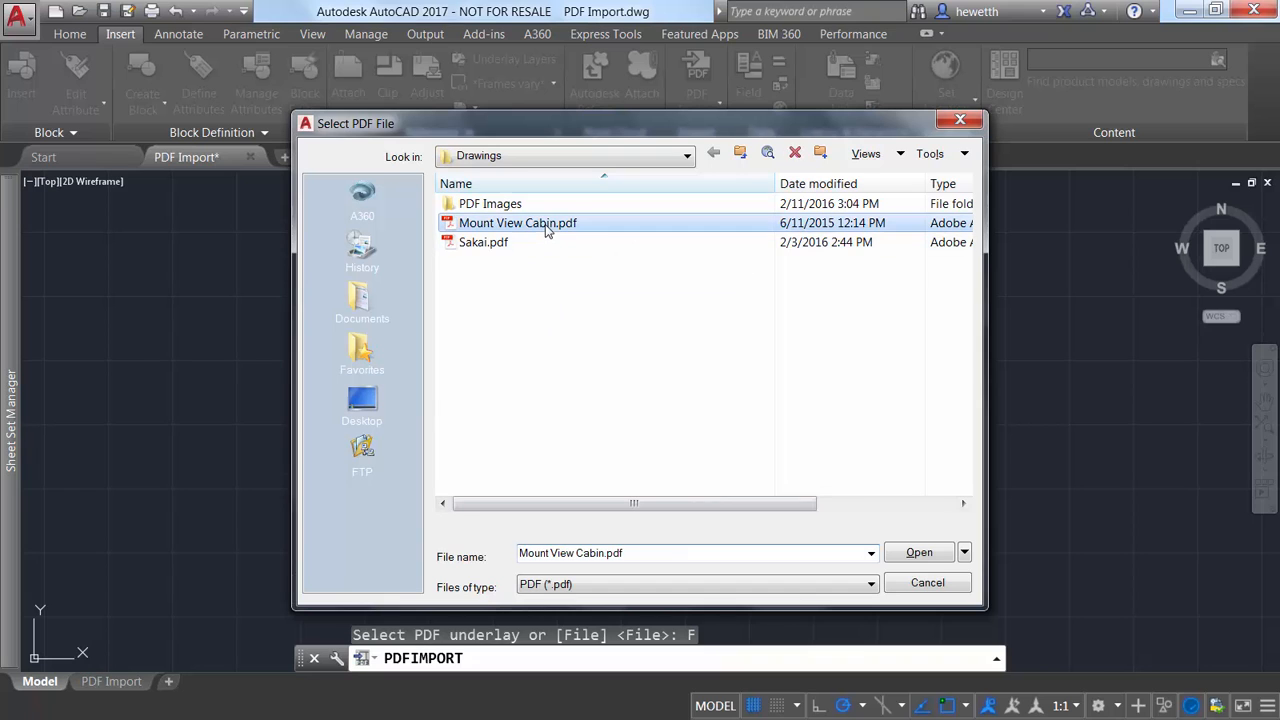
pyautogui.click(918, 552)
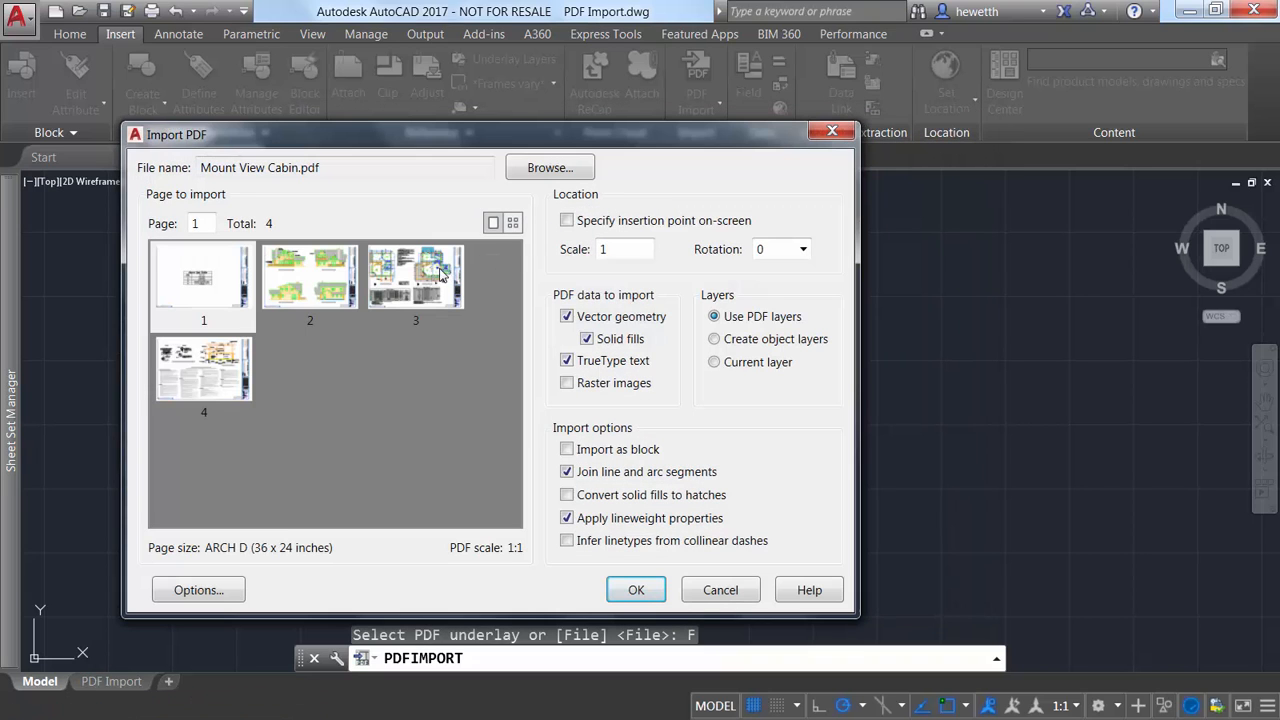
# Choose page 3 at scale 48 with raster images included in Import PDF
pyautogui.click(415, 277)
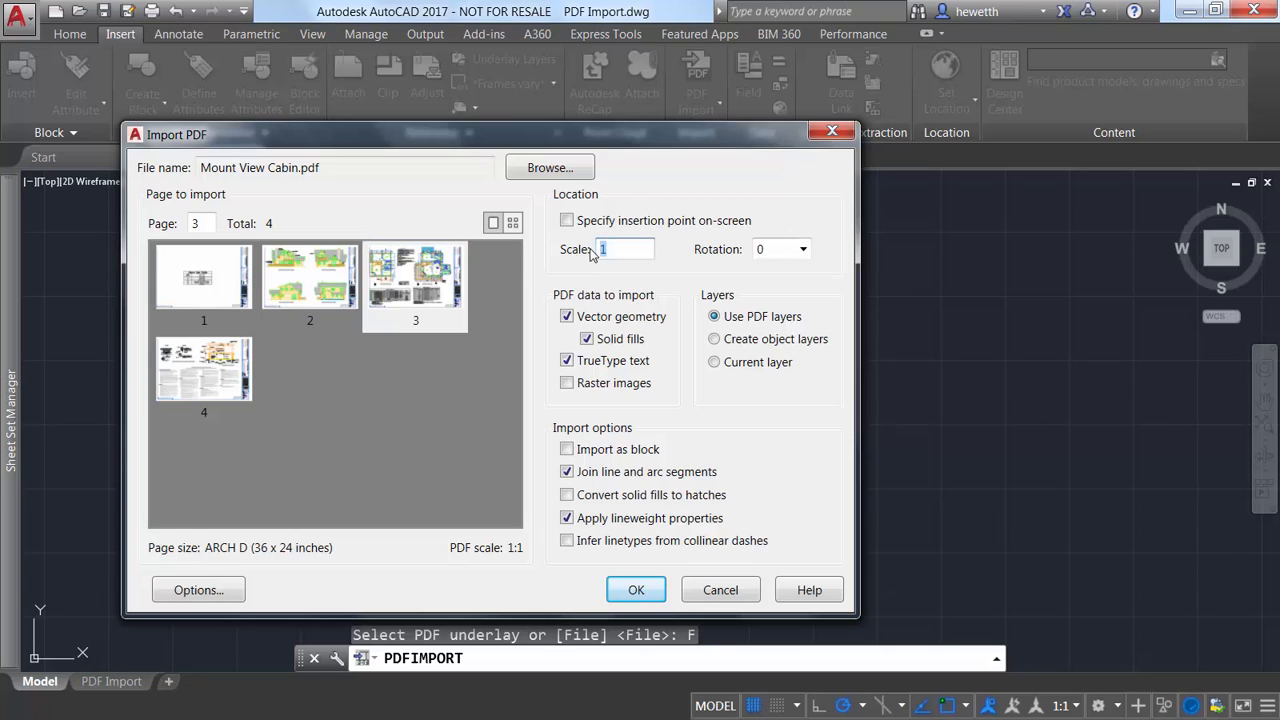
pyautogui.write('48')
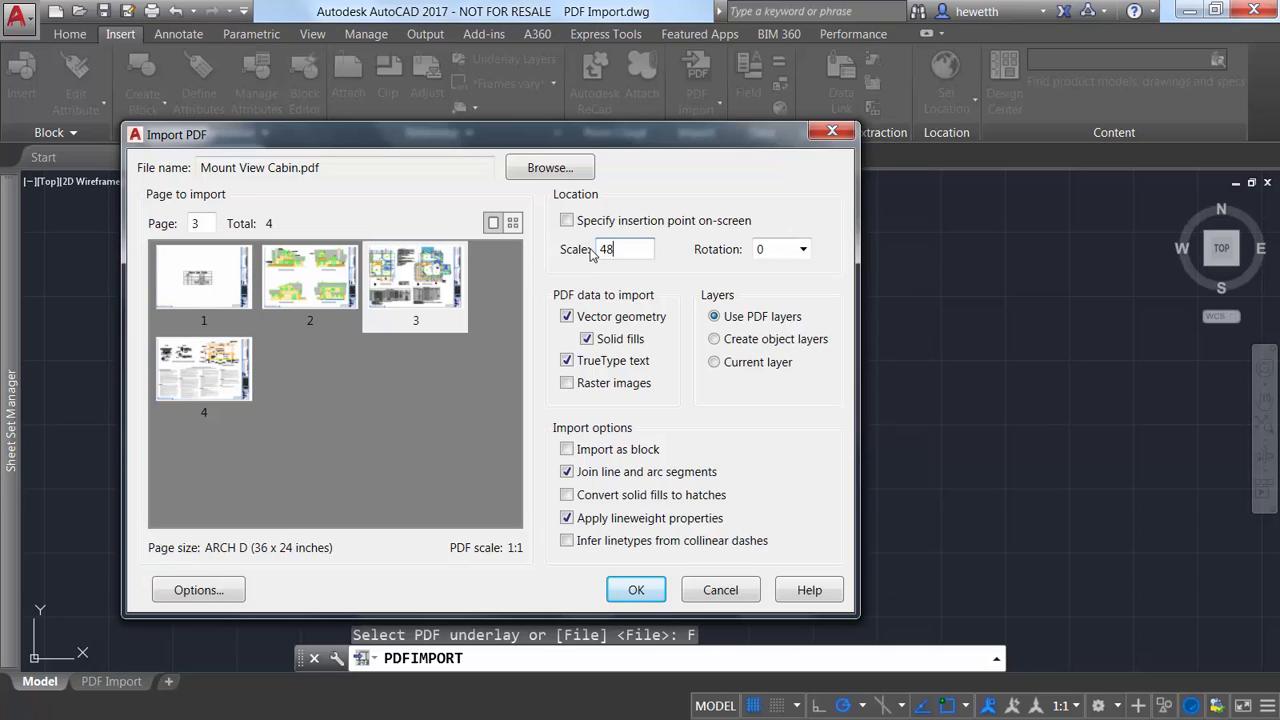
pyautogui.moveTo(608, 303)
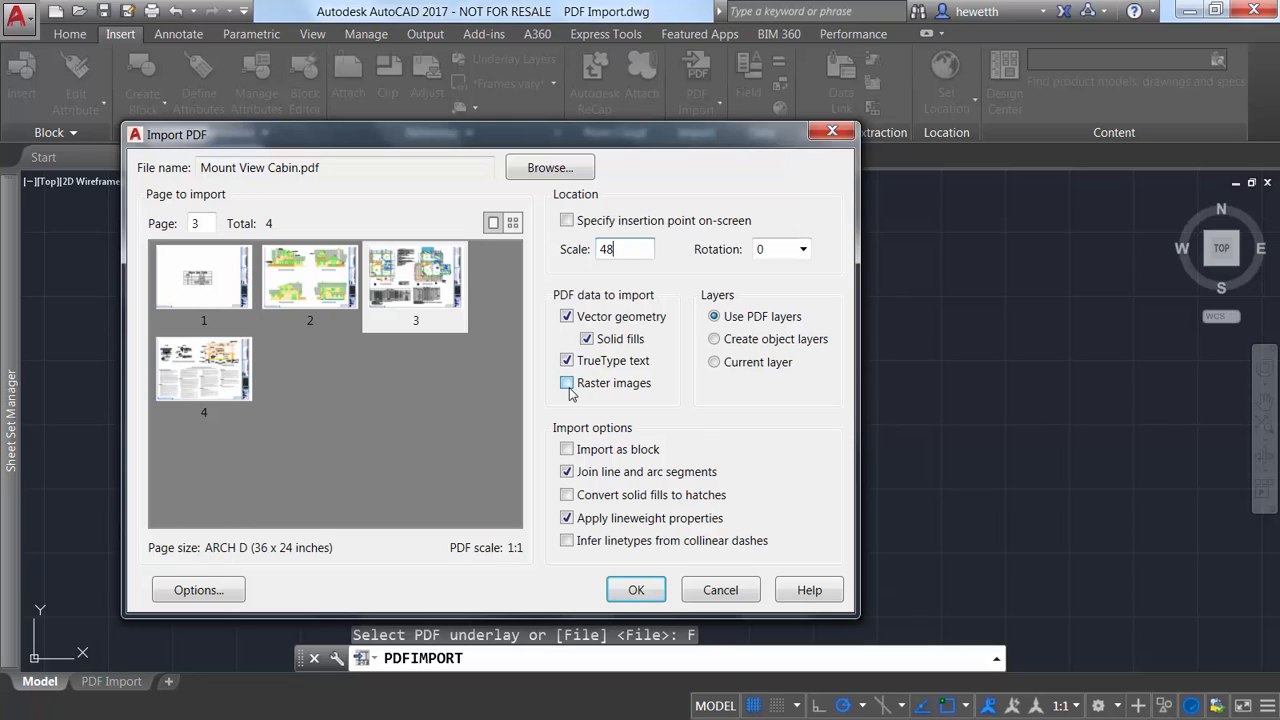
pyautogui.moveTo(567, 383)
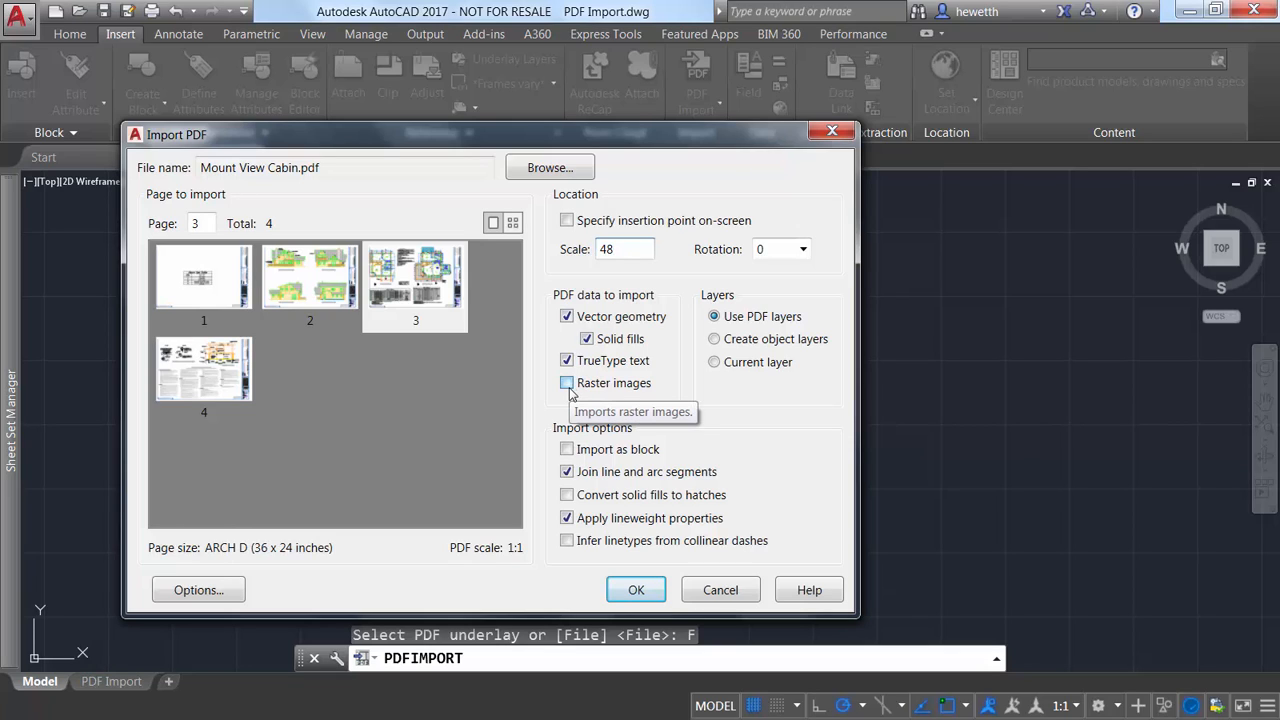
pyautogui.click(567, 383)
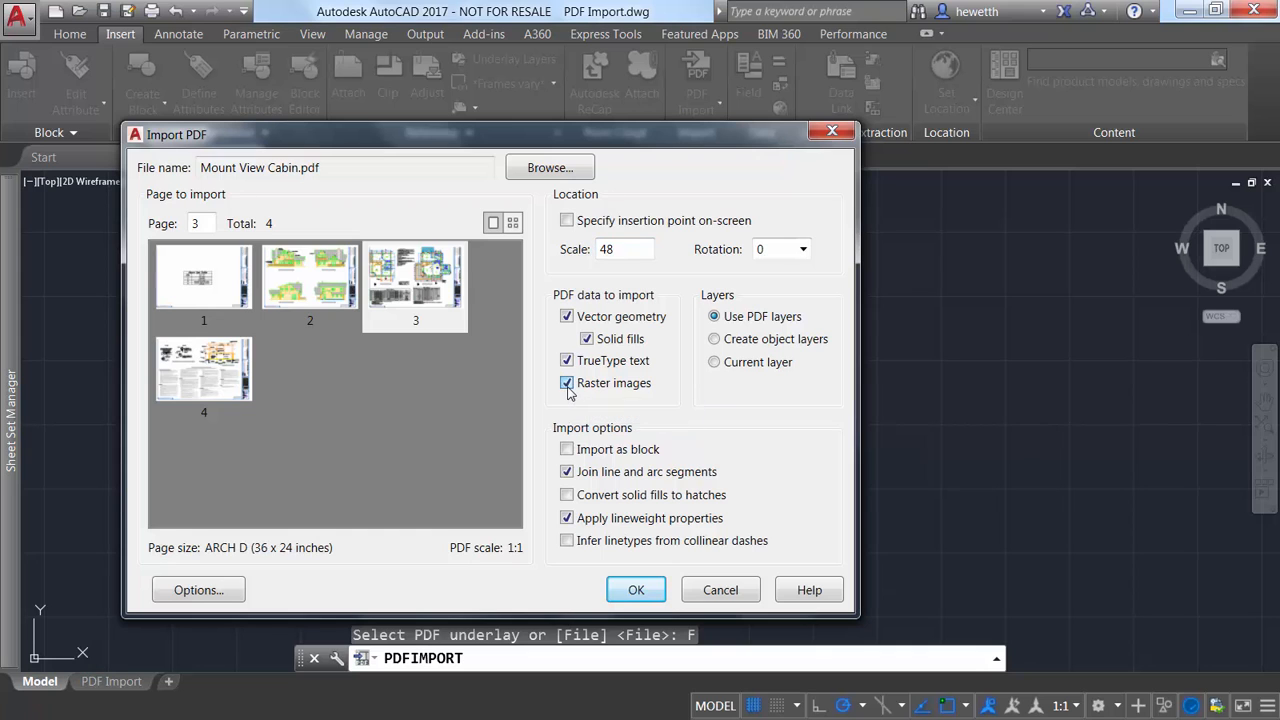
pyautogui.click(567, 383)
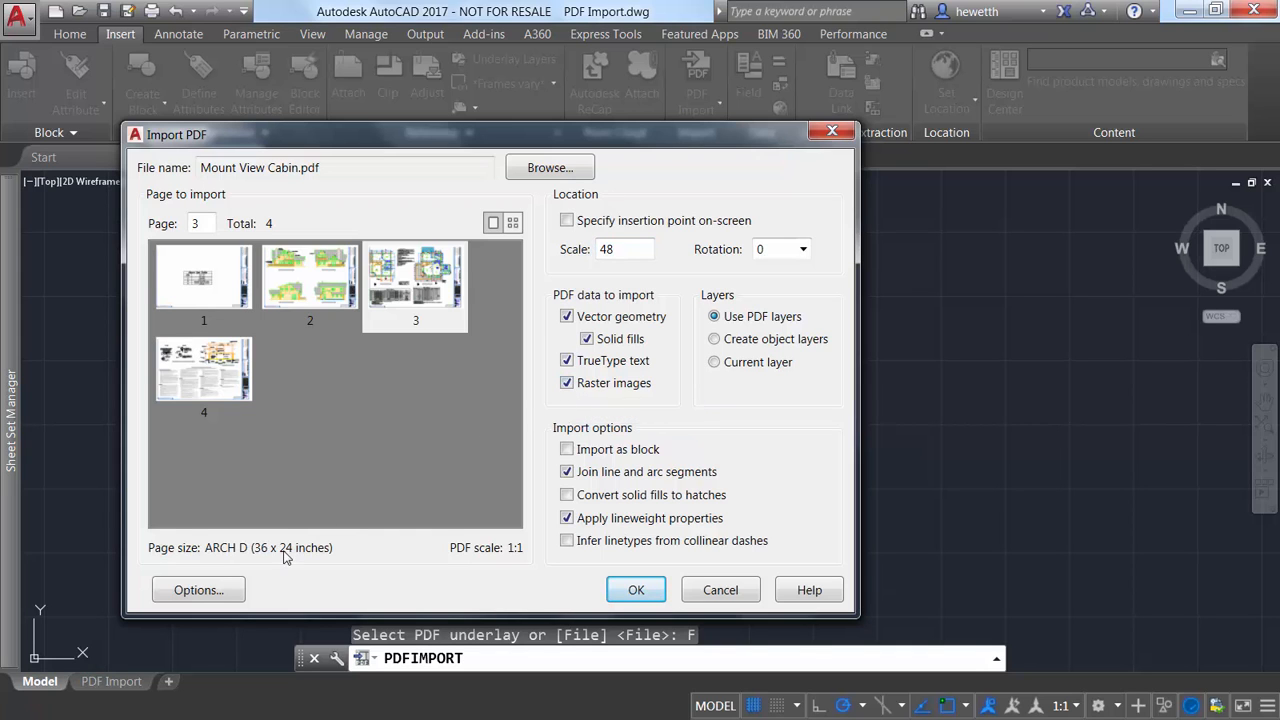
pyautogui.click(198, 589)
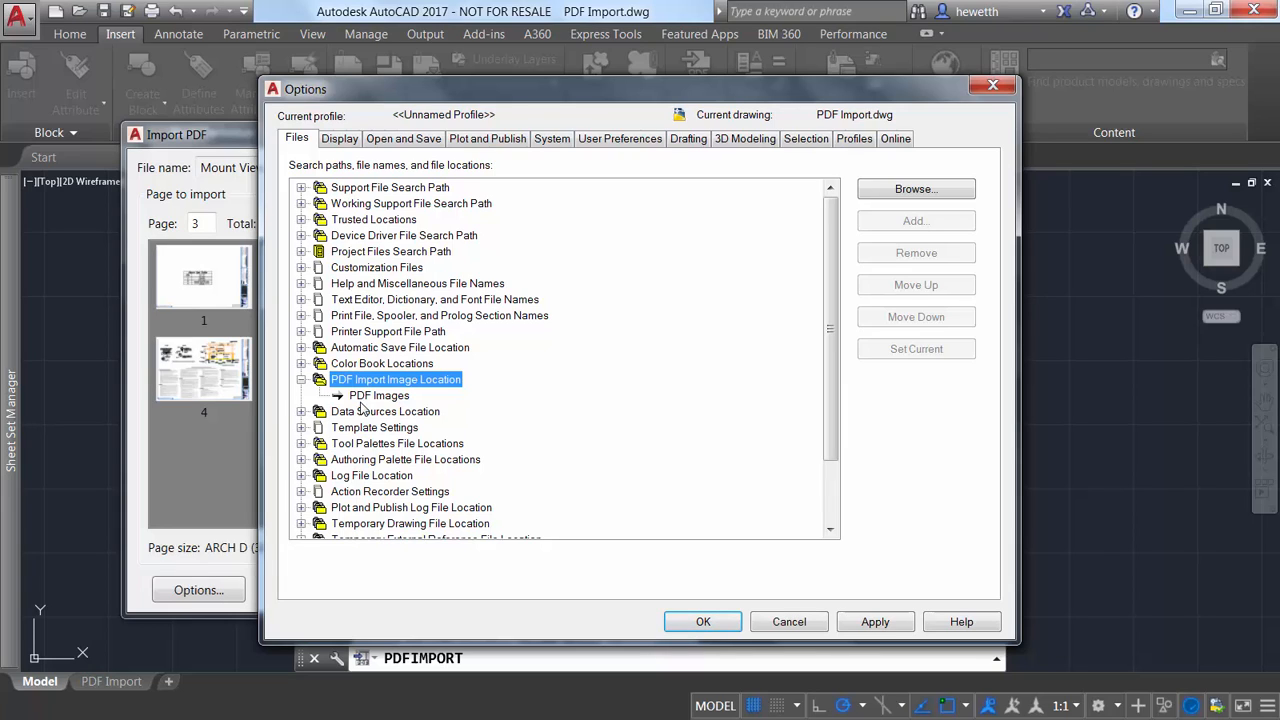
# Keep PDF Images as the PDF import image location and confirm Options
pyautogui.click(378, 395)
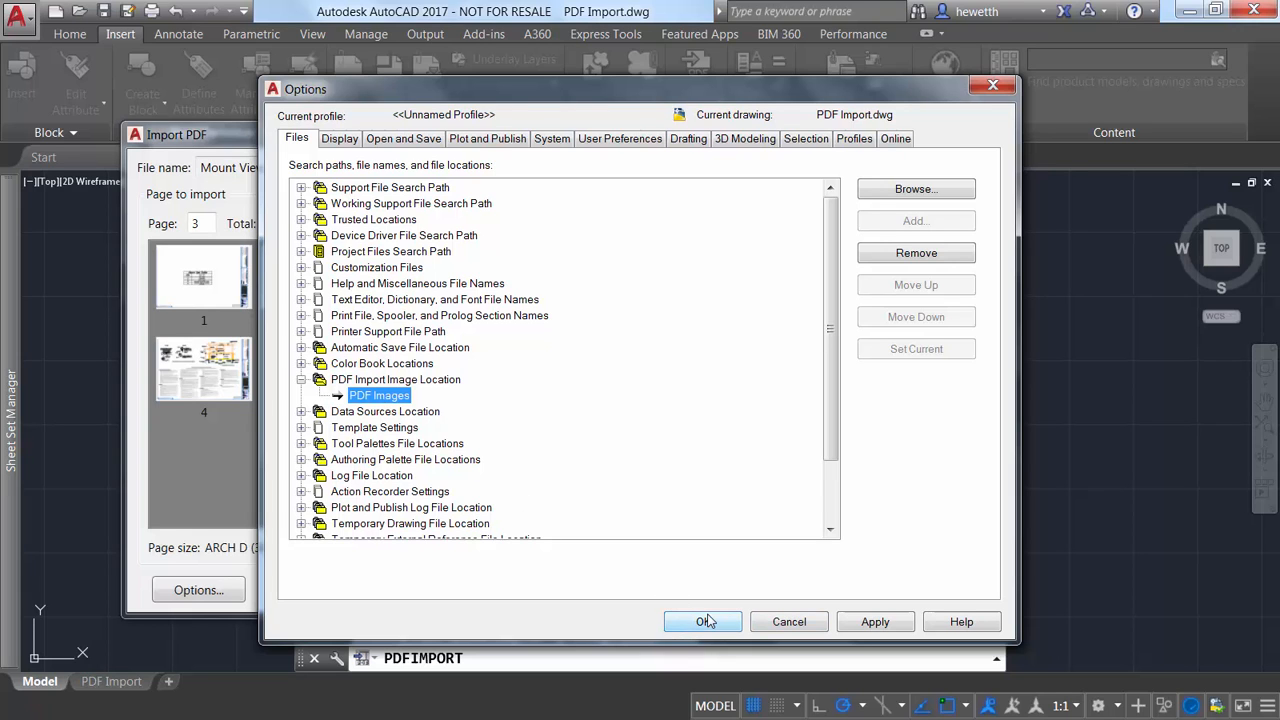
pyautogui.click(703, 621)
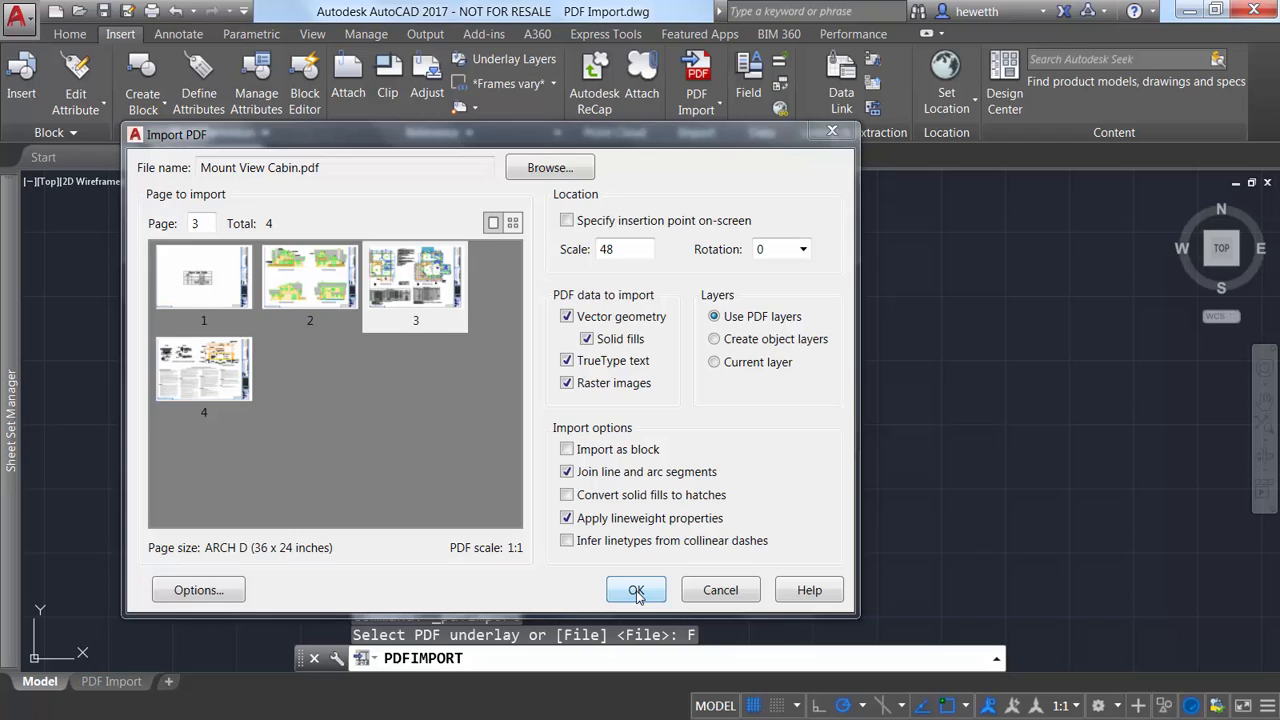
# Run the import of page 3 with the chosen settings
pyautogui.click(636, 590)
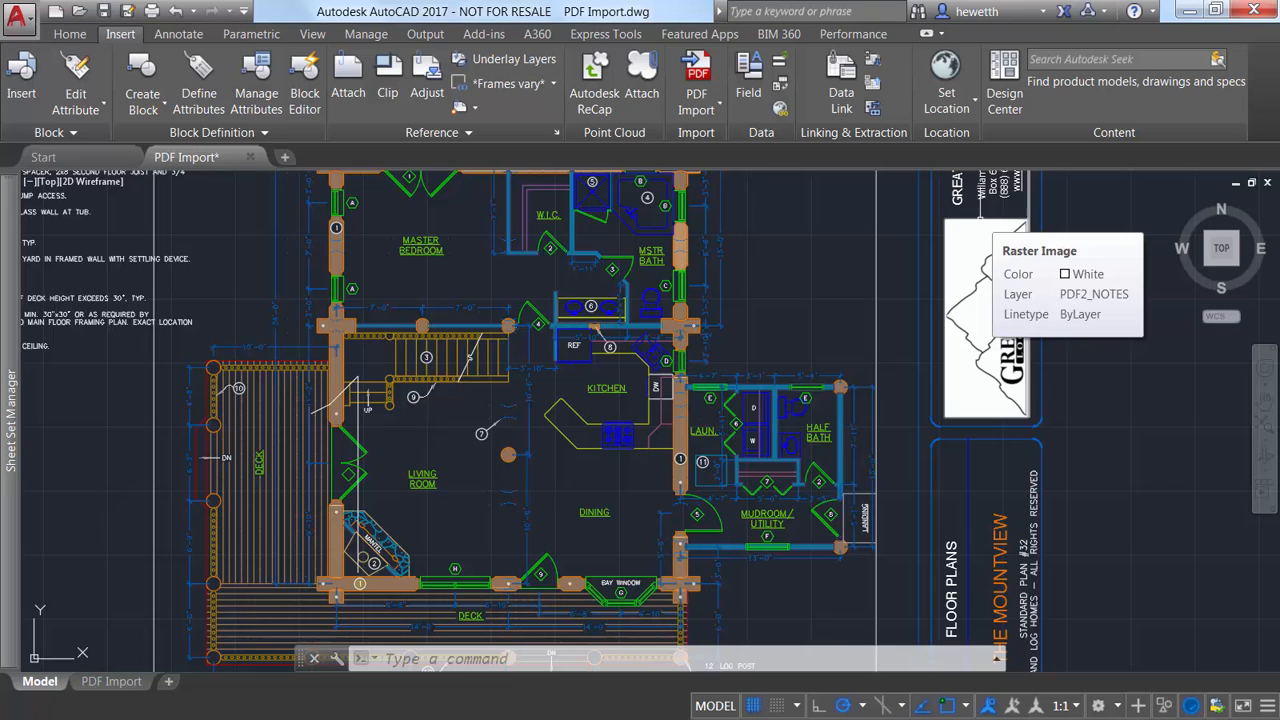
pyautogui.moveTo(125, 318)
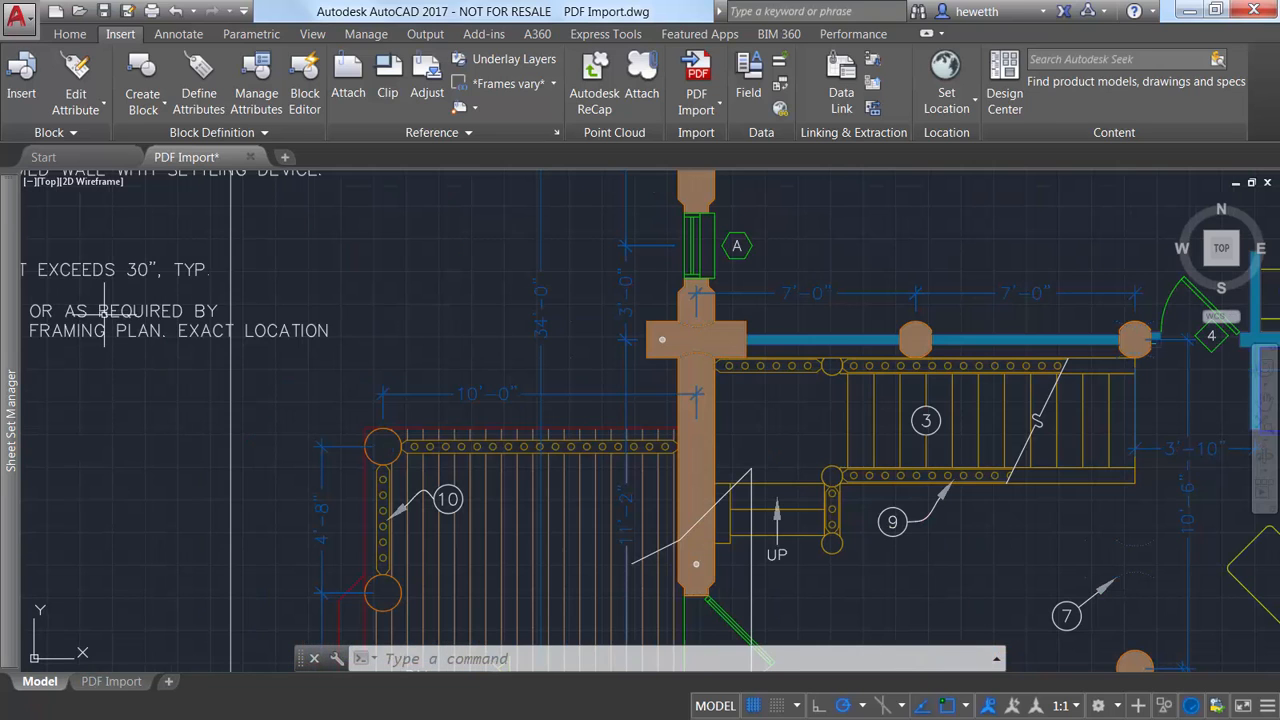
pyautogui.moveTo(120, 308)
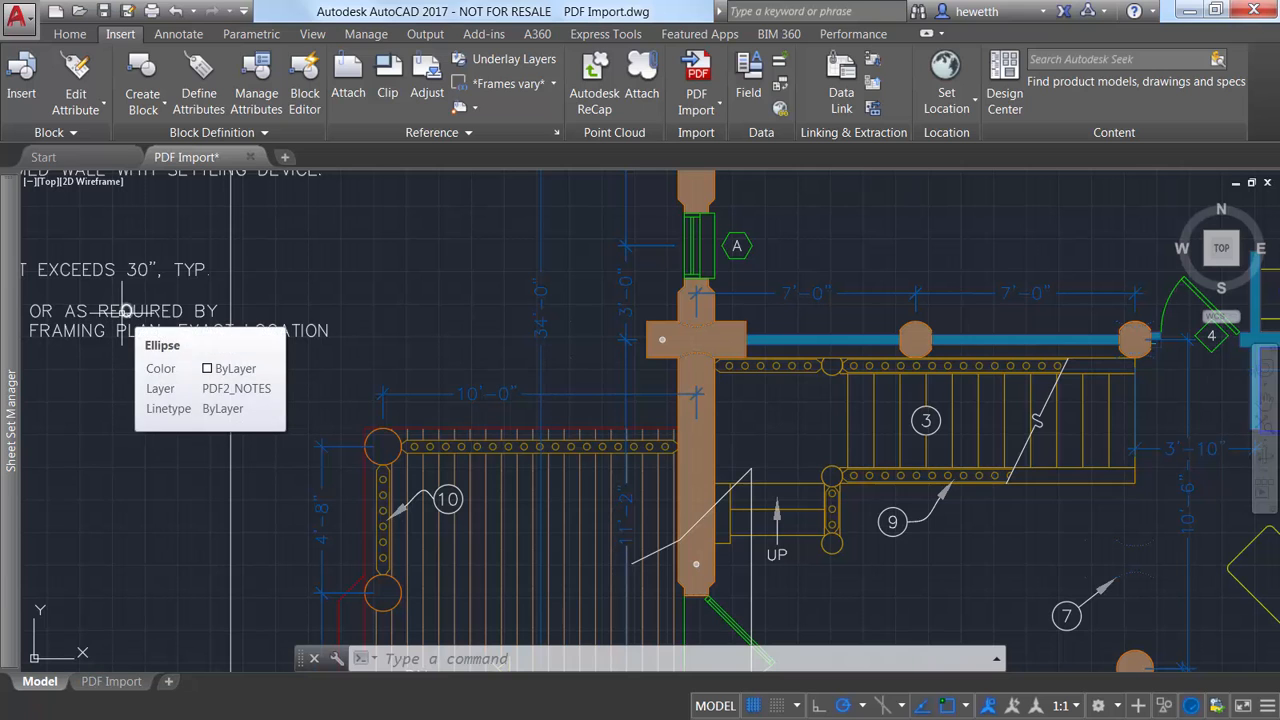